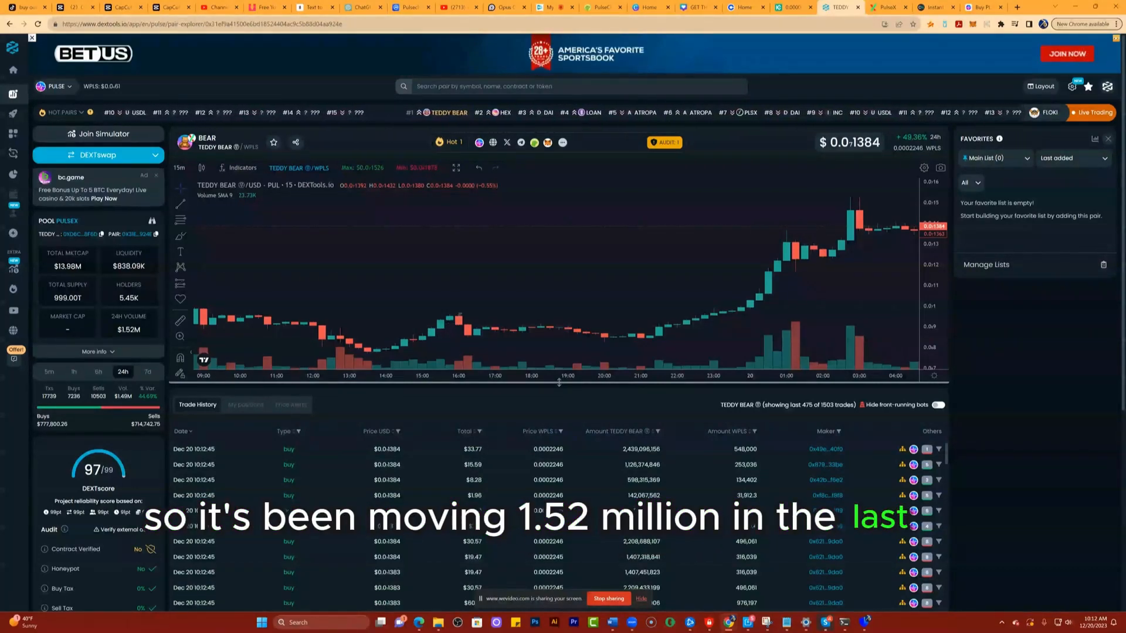
scroll(down, 3)
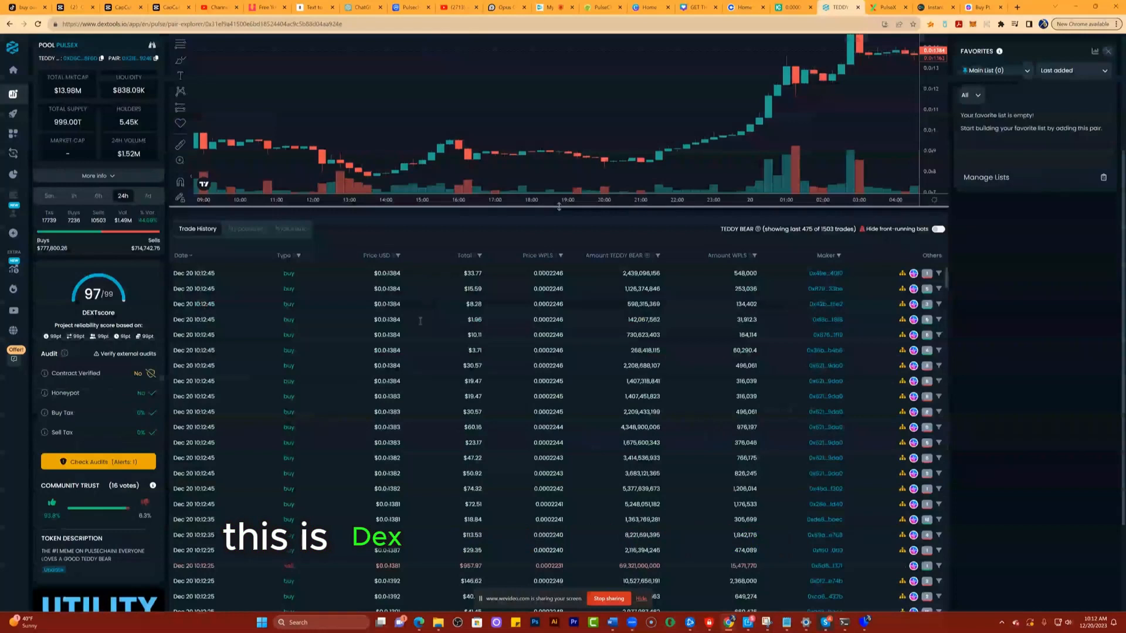